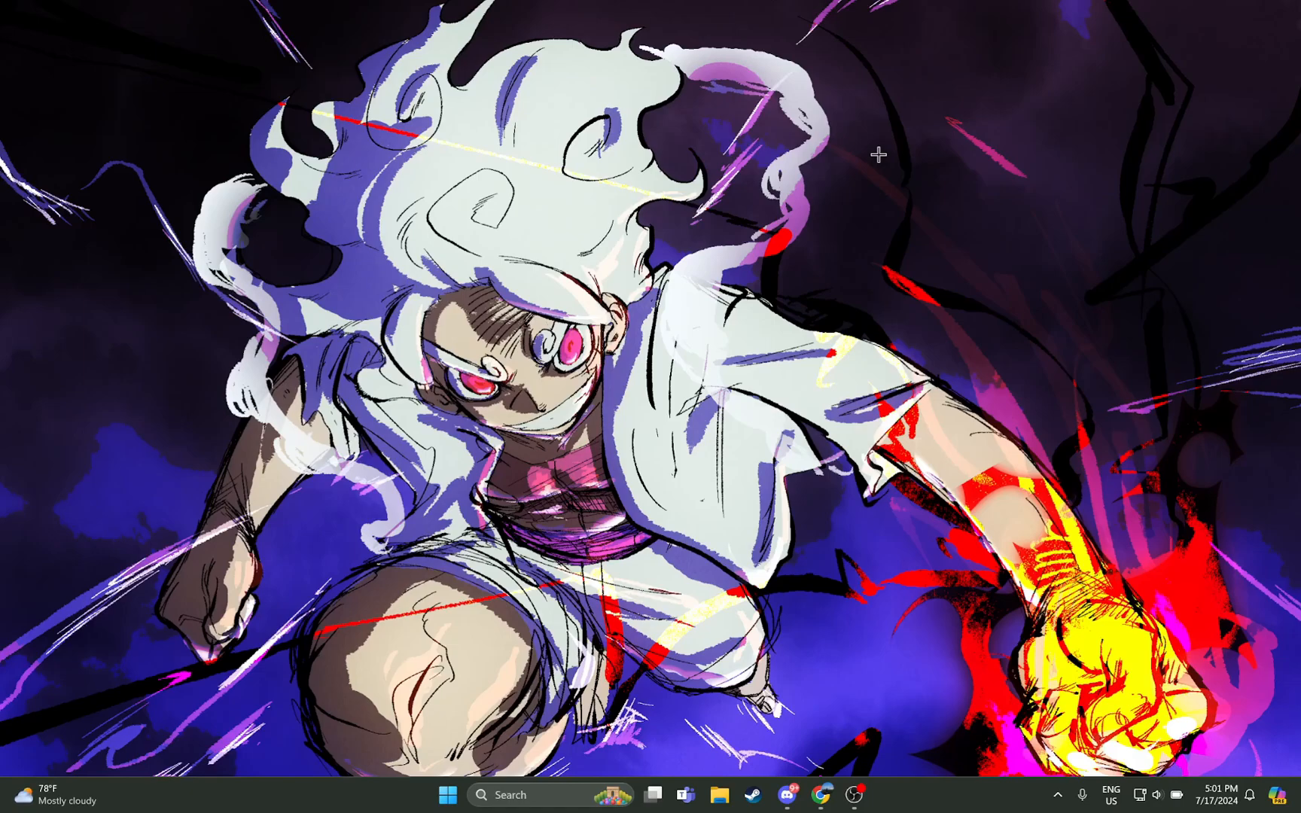
pyautogui.moveTo(782, 710)
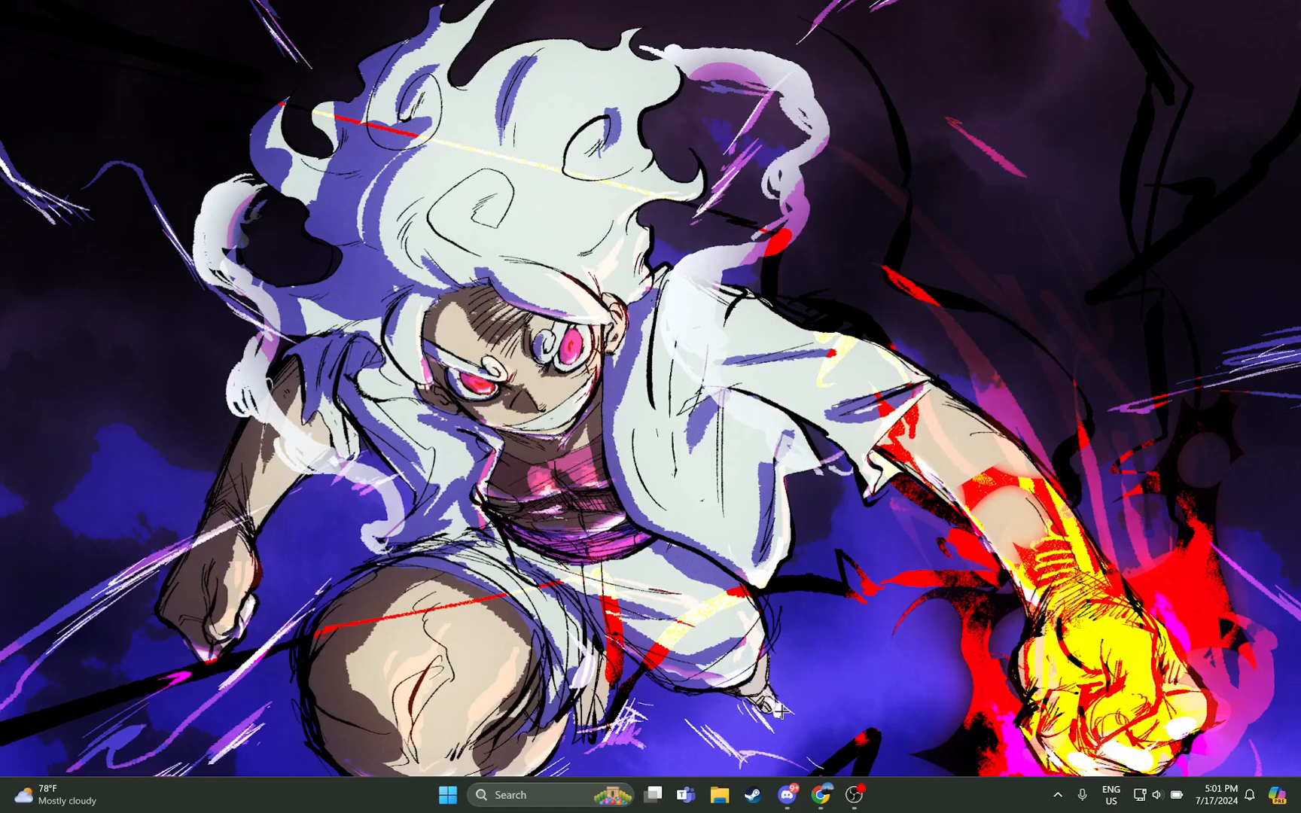
# Step: Bring up Discord from the taskbar and open User Settings at My Account
pyautogui.click(784, 795)
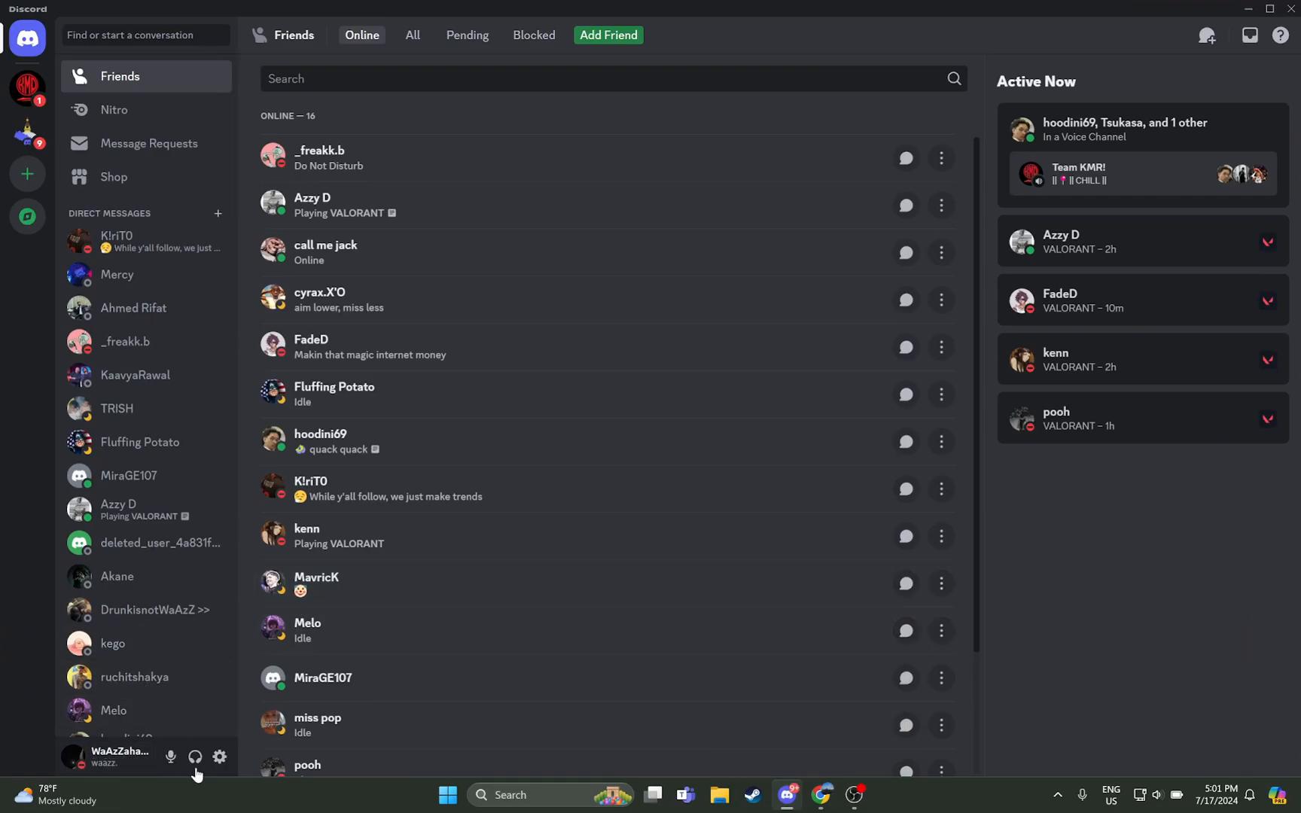
pyautogui.moveTo(219, 758)
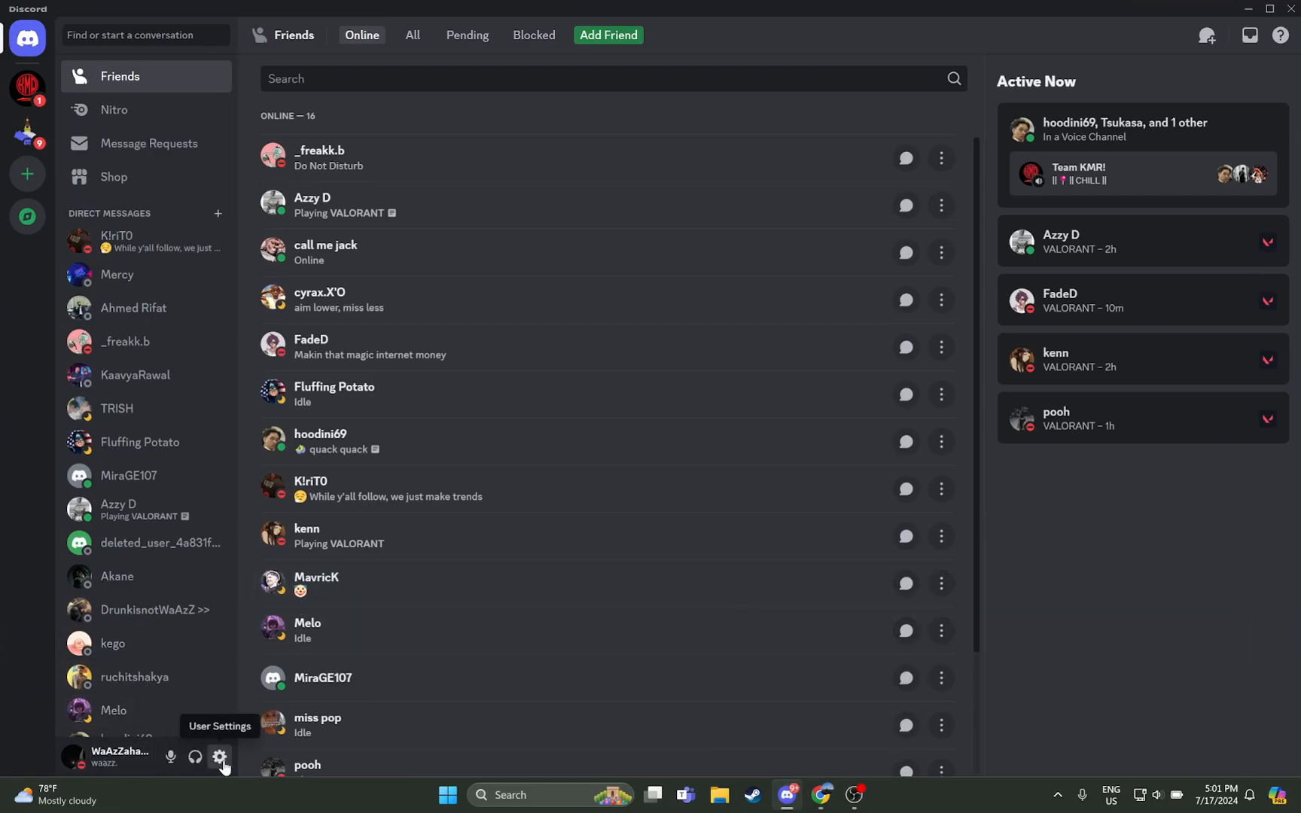
pyautogui.click(218, 756)
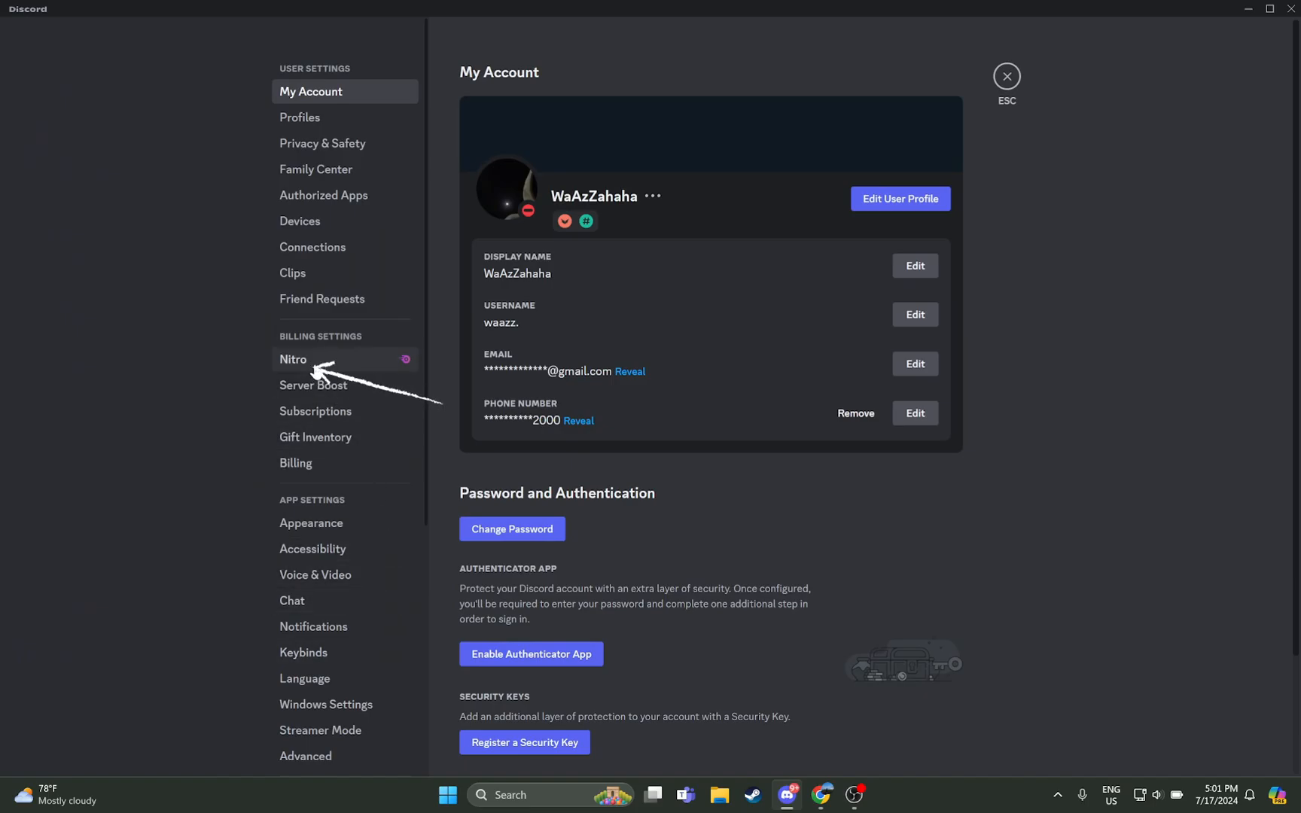
# Step: Open Nitro under Billing Settings and scroll through plan cards and Favorite Nitro Perks
pyautogui.click(294, 358)
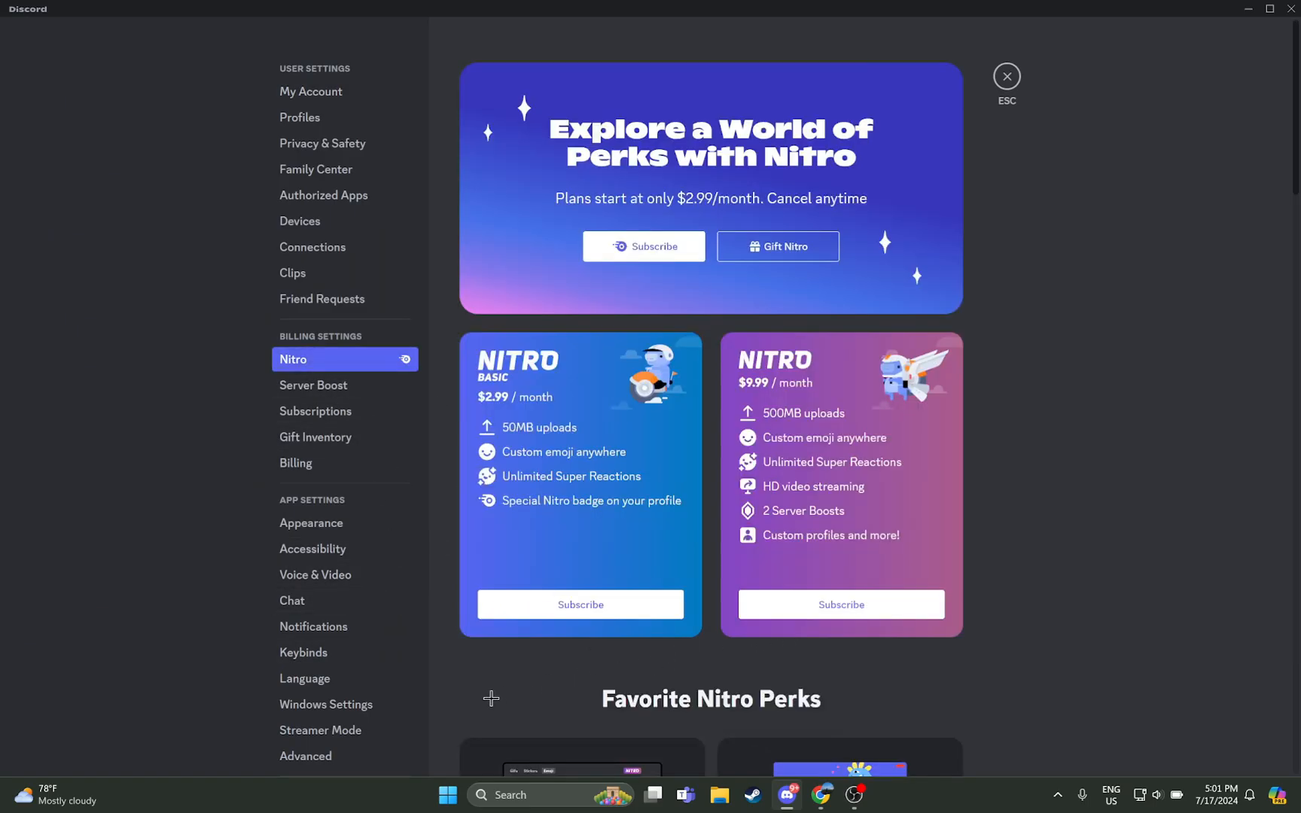
pyautogui.moveTo(671, 708)
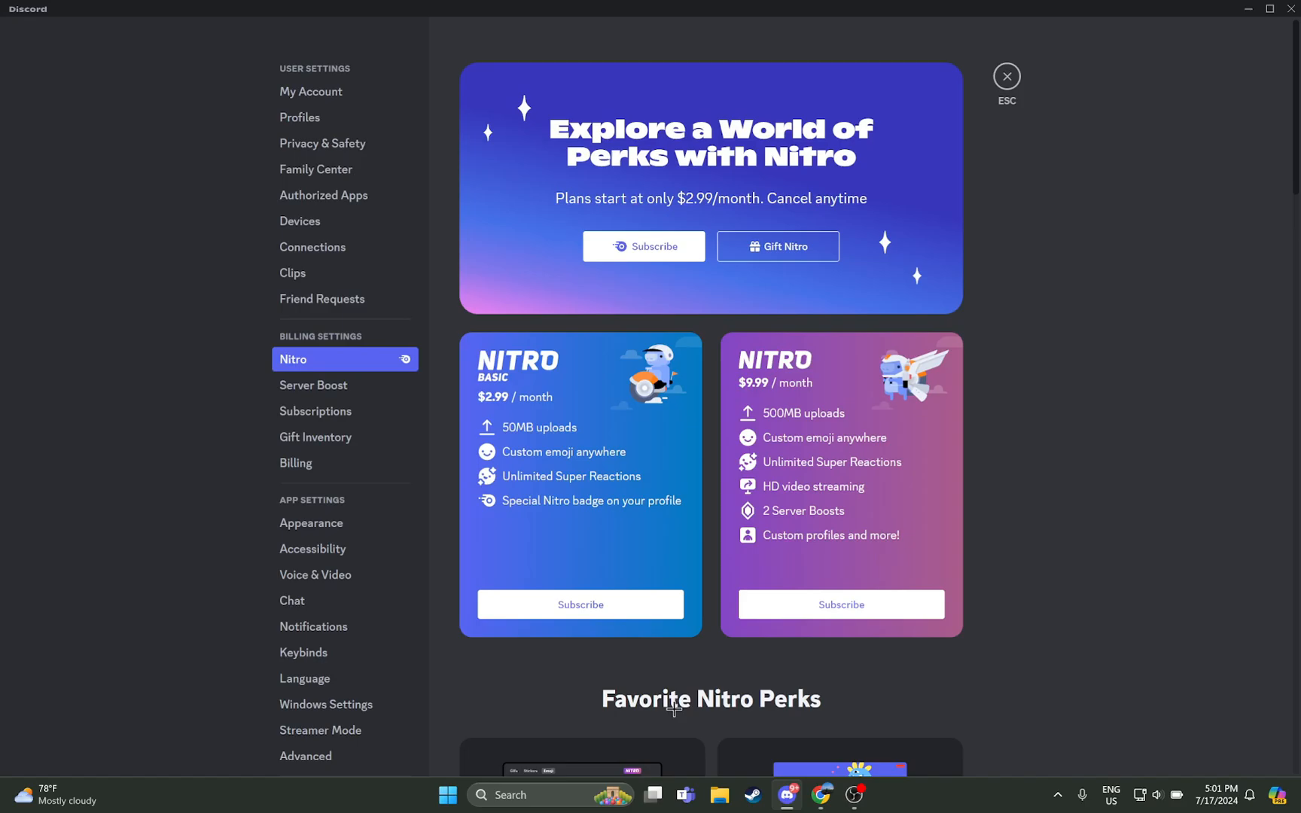
pyautogui.moveTo(866, 625)
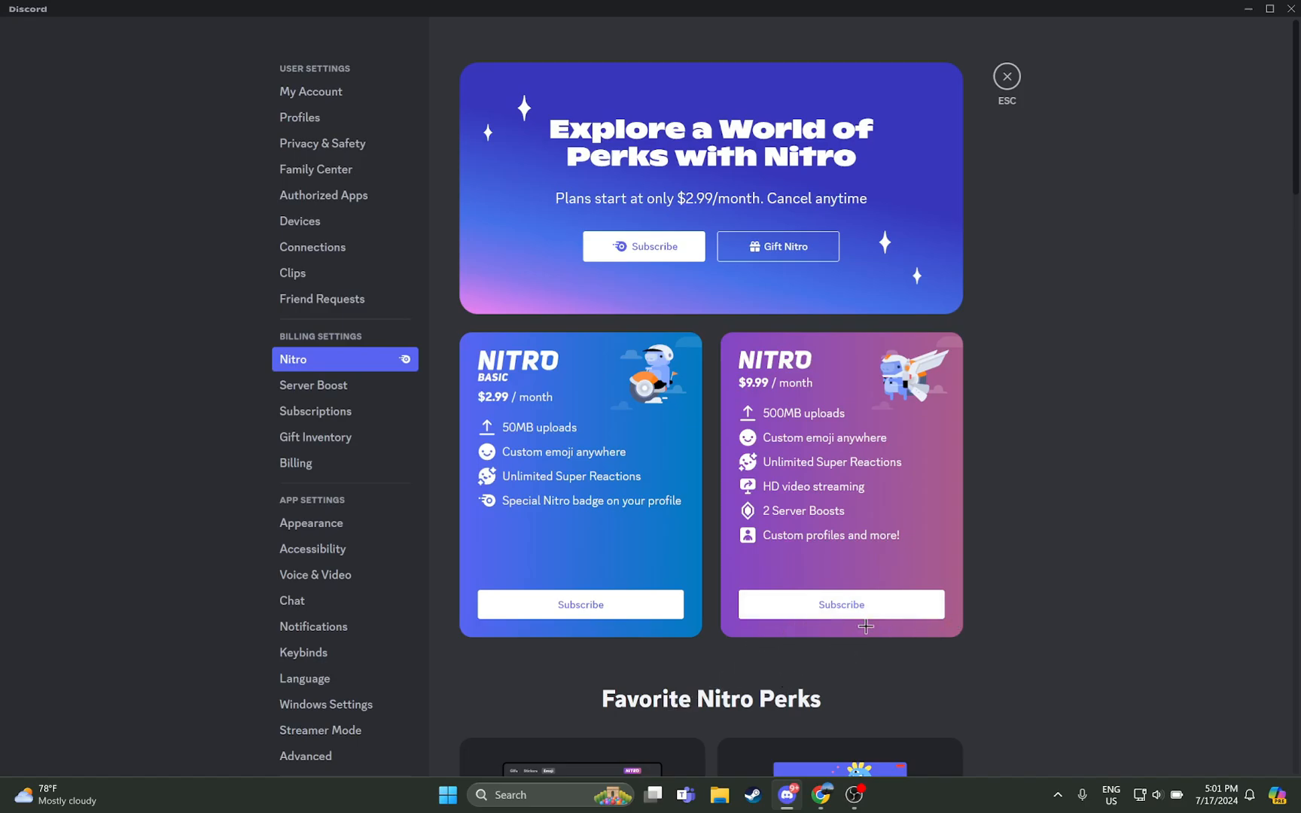
pyautogui.scroll(-3)
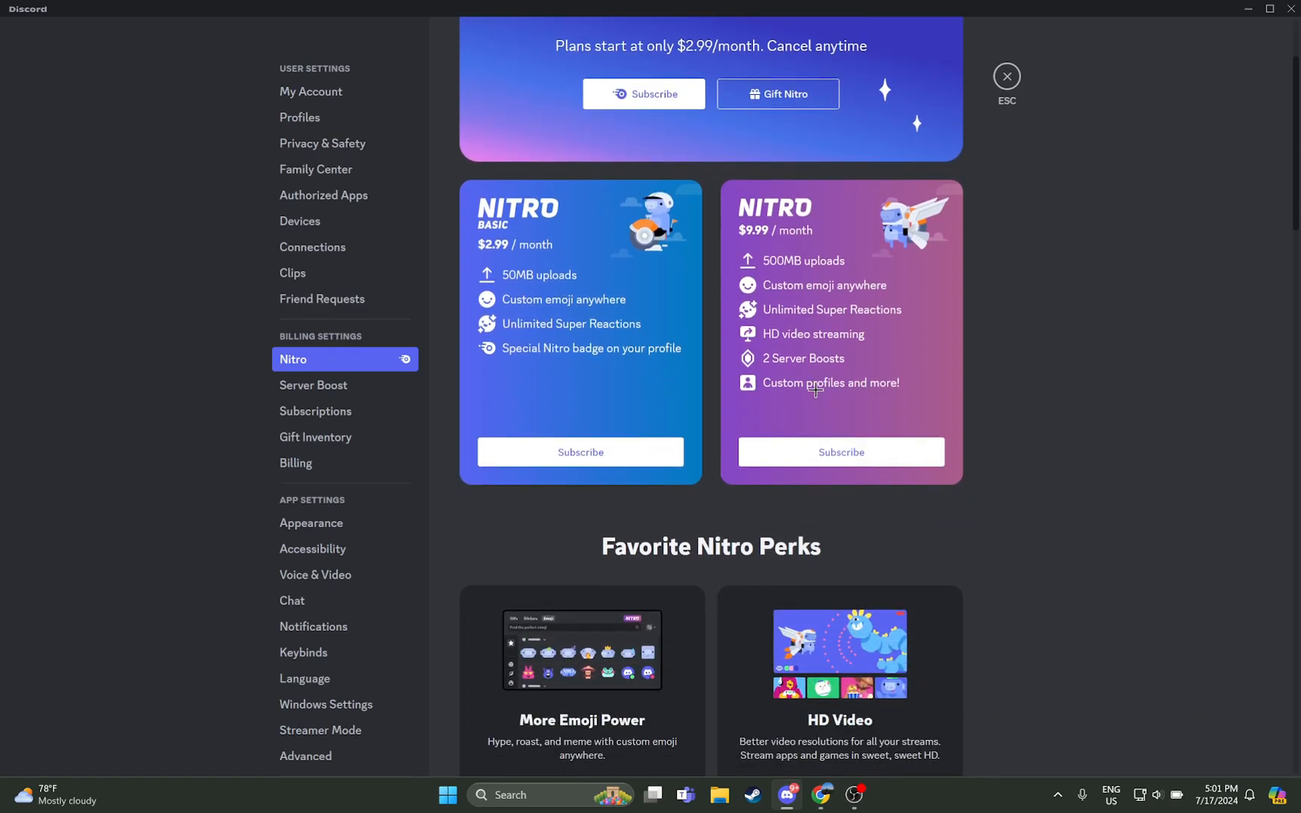
pyautogui.scroll(-3)
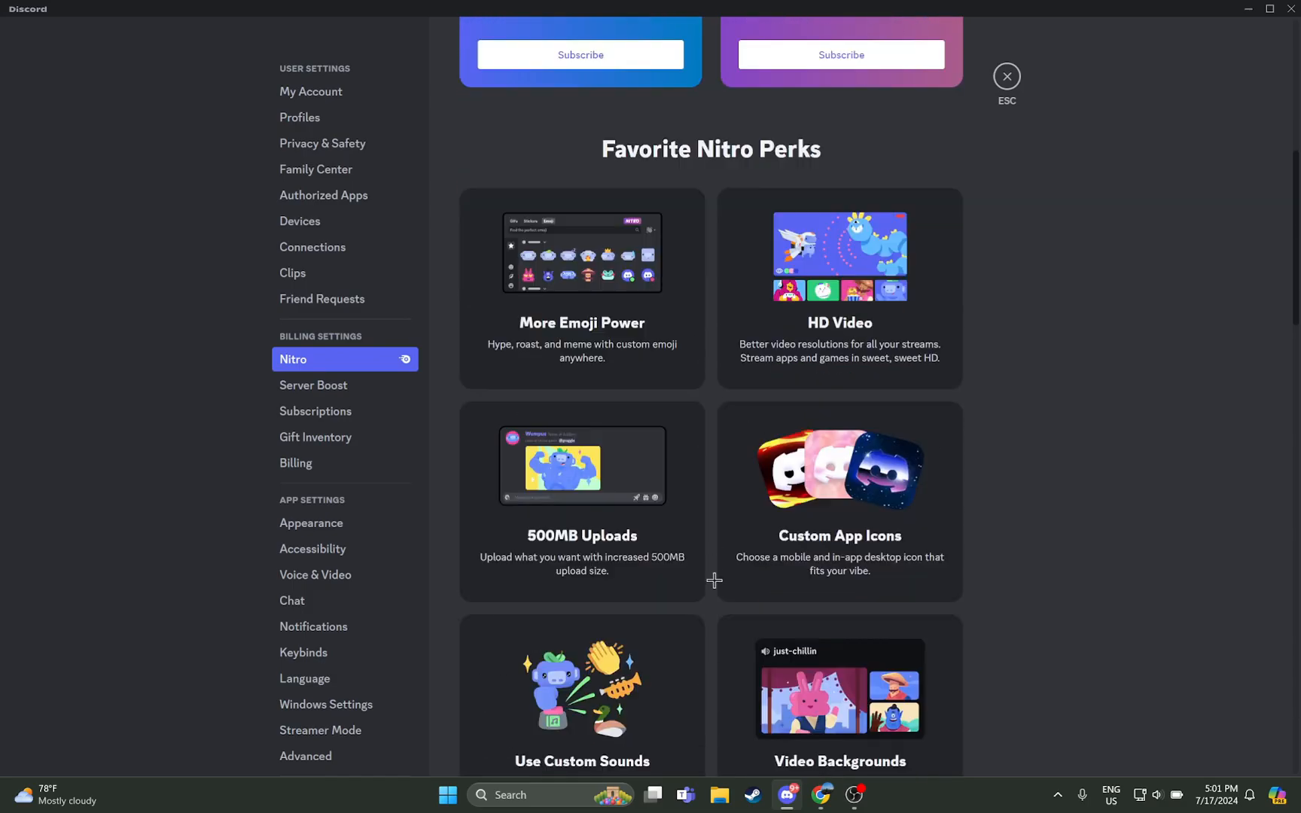
# Step: Open the $9.99 Nitro Subscribe dialog with Yearly/Monthly options, close it, and exit settings
pyautogui.click(579, 55)
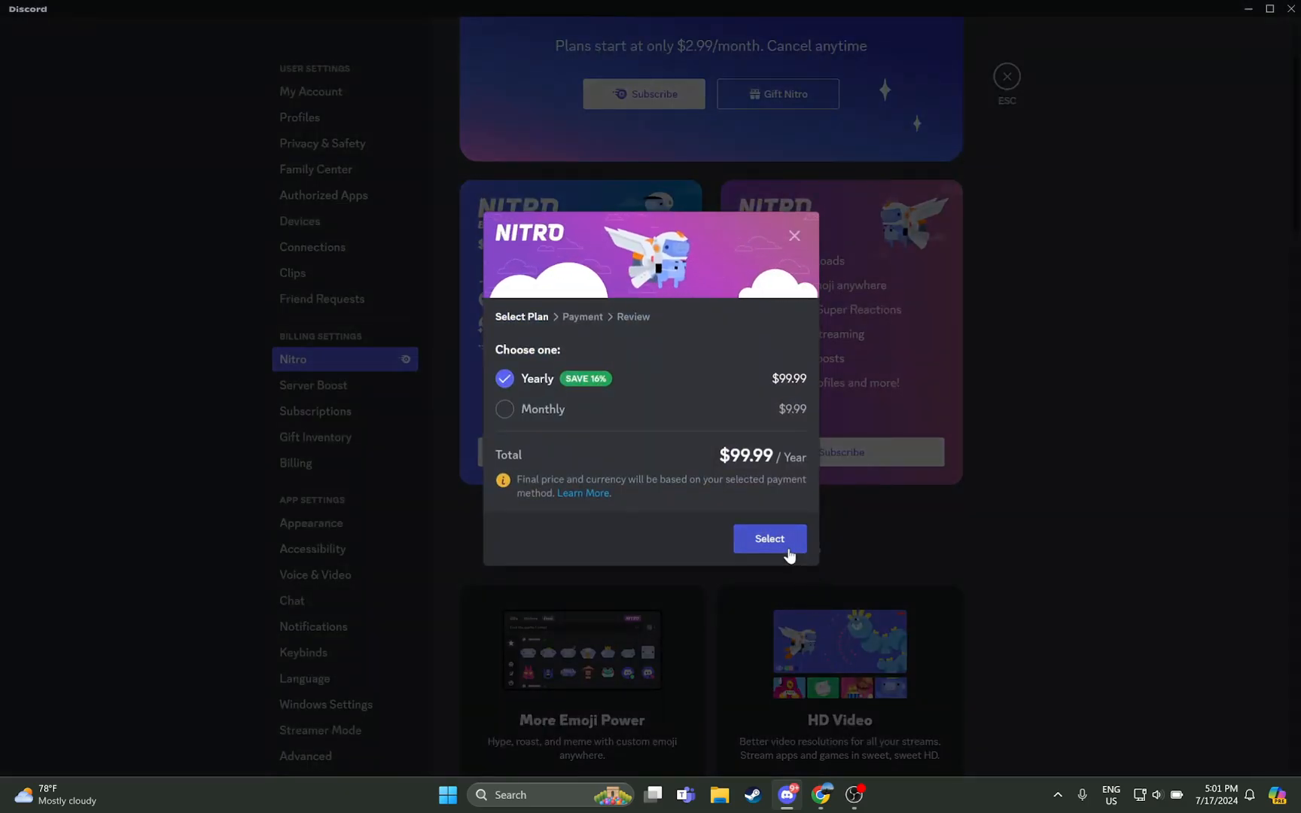
pyautogui.moveTo(683, 434)
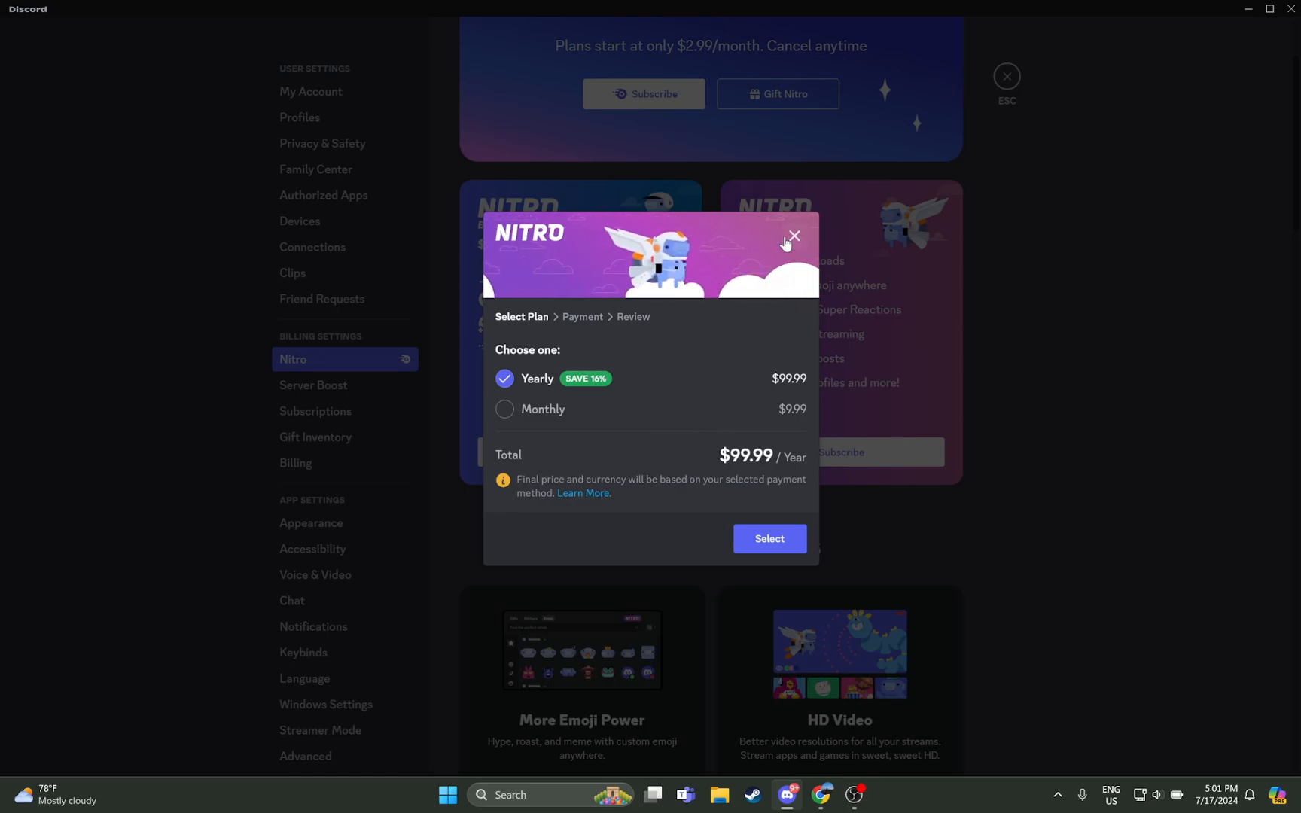
pyautogui.click(793, 235)
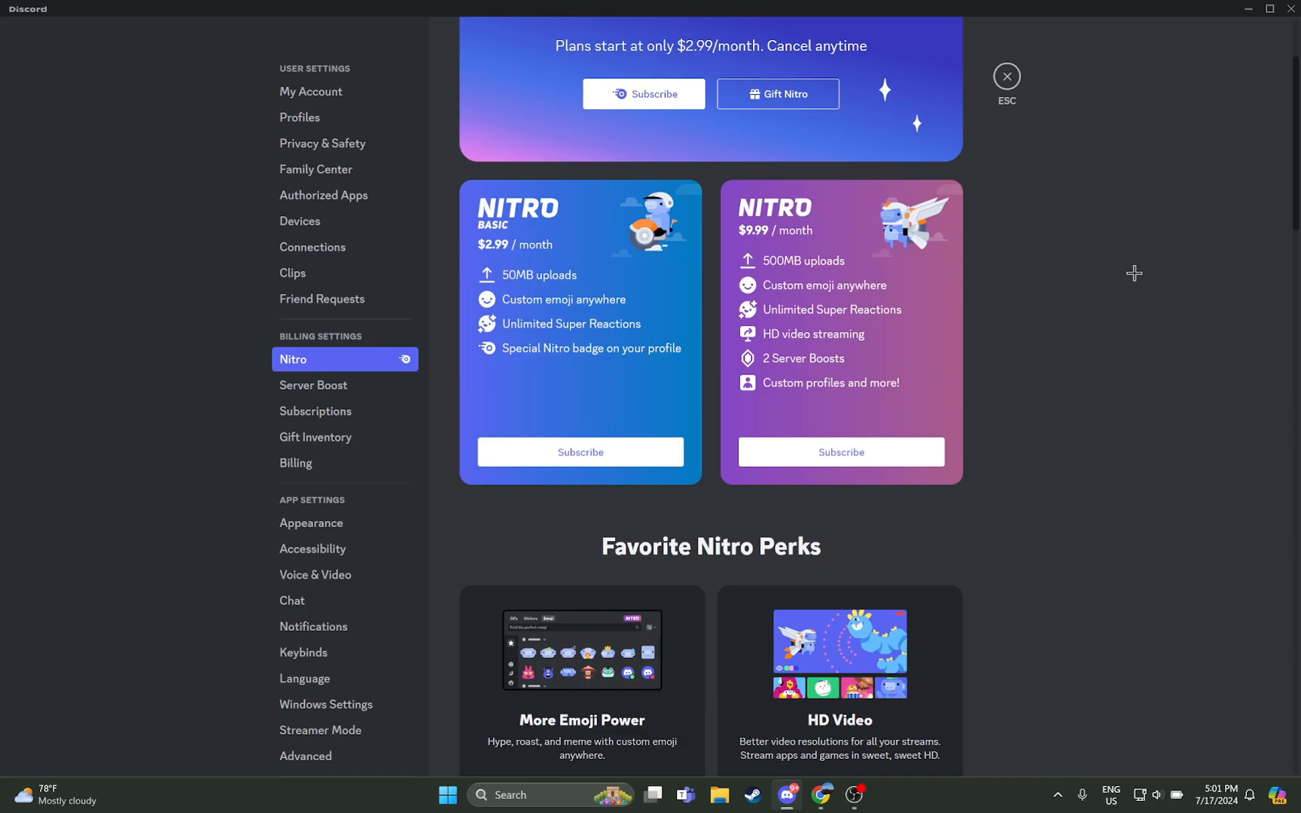
pyautogui.click(1004, 76)
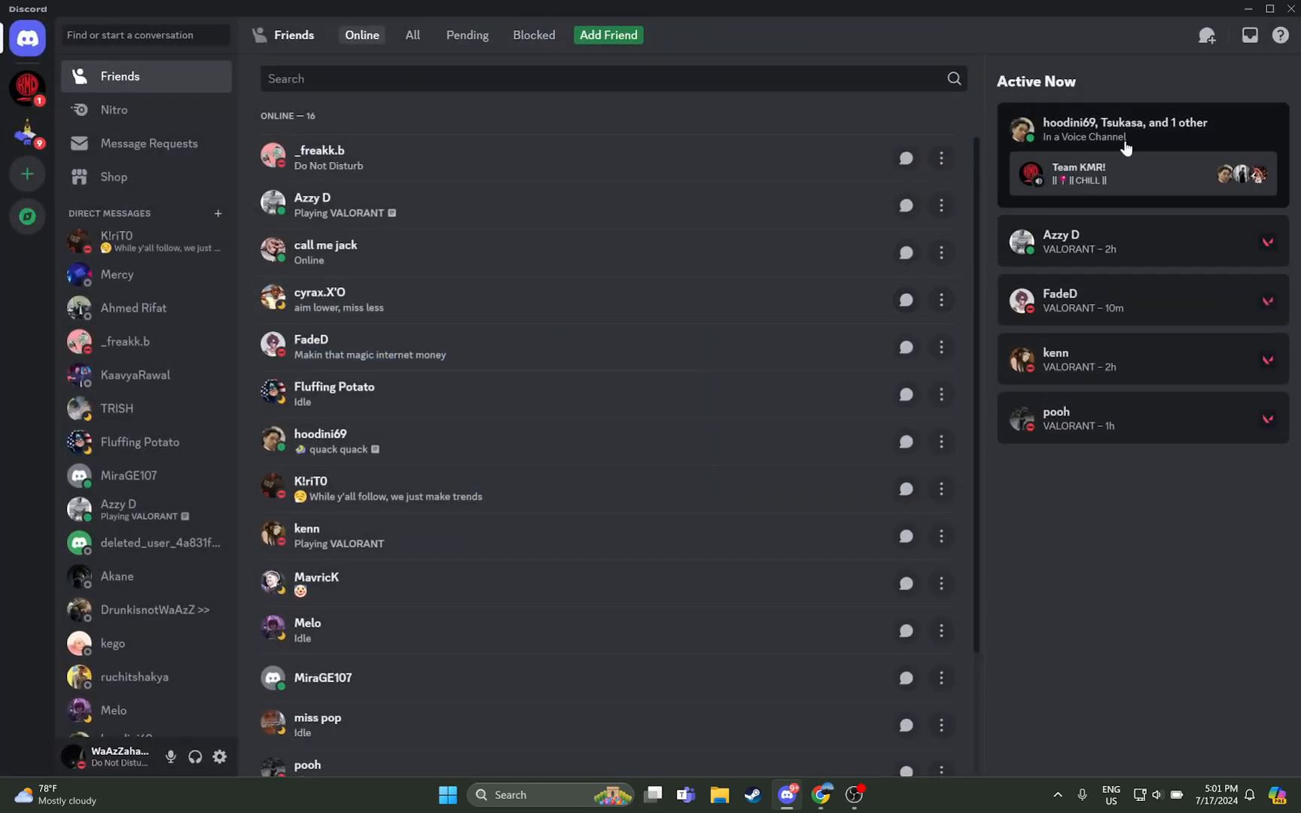